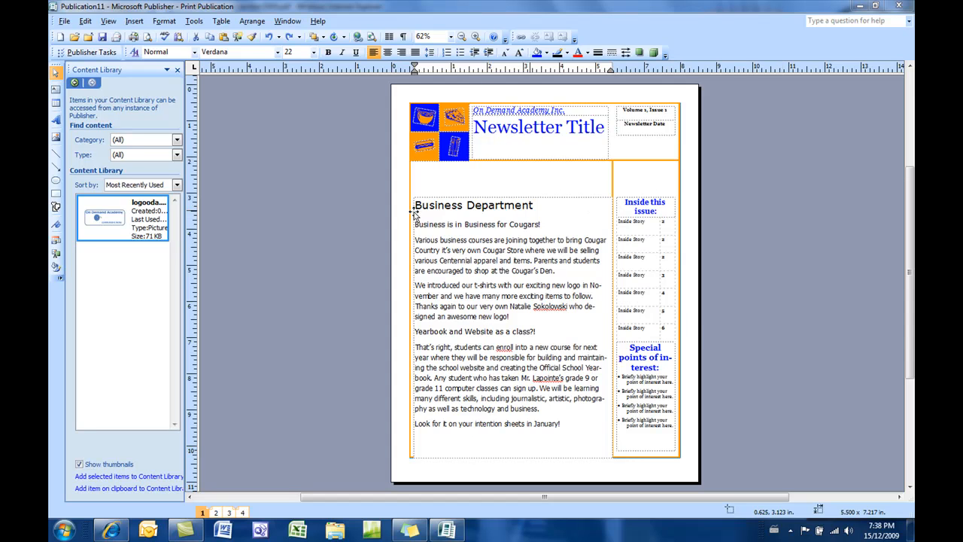
mouse_move(557, 224)
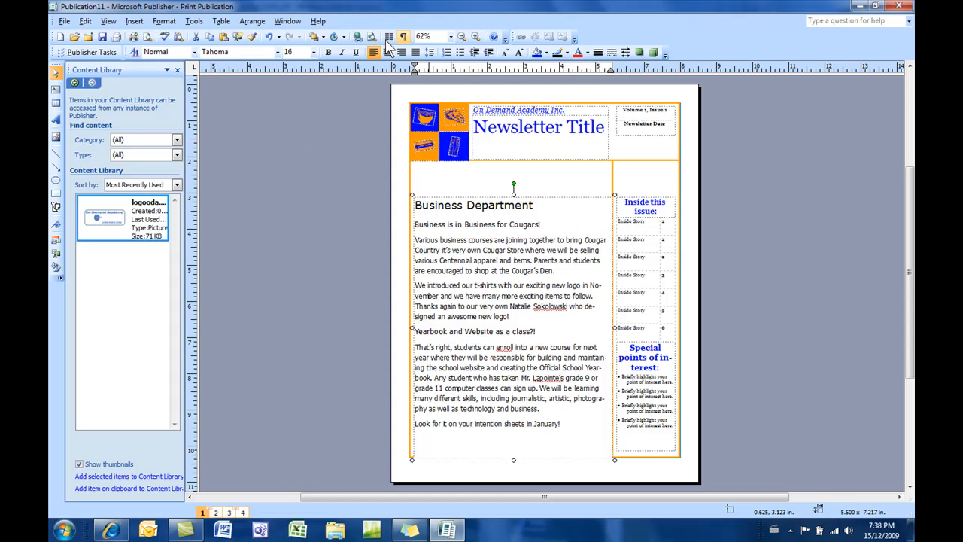
Show paragraph marks and space dots throughout the Business Department story.
click(403, 36)
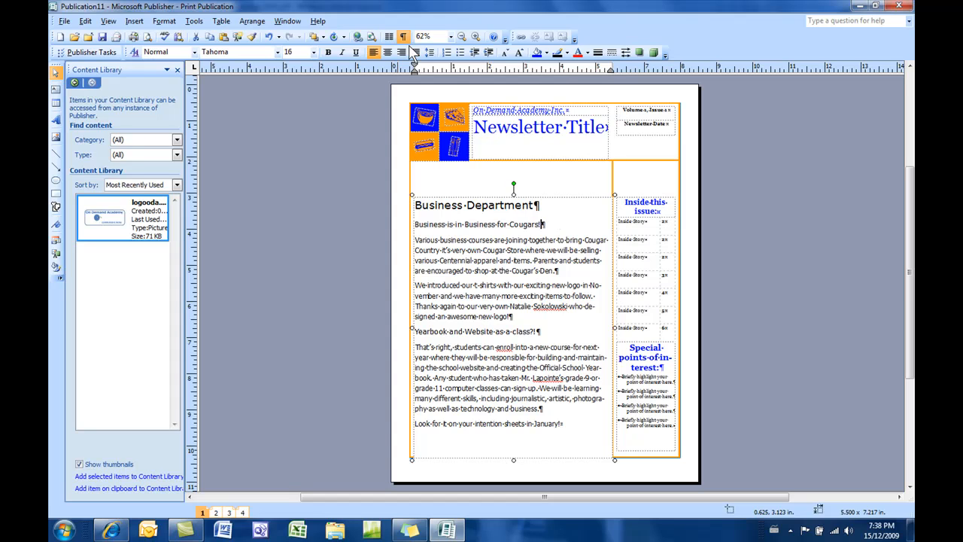
mouse_move(484, 85)
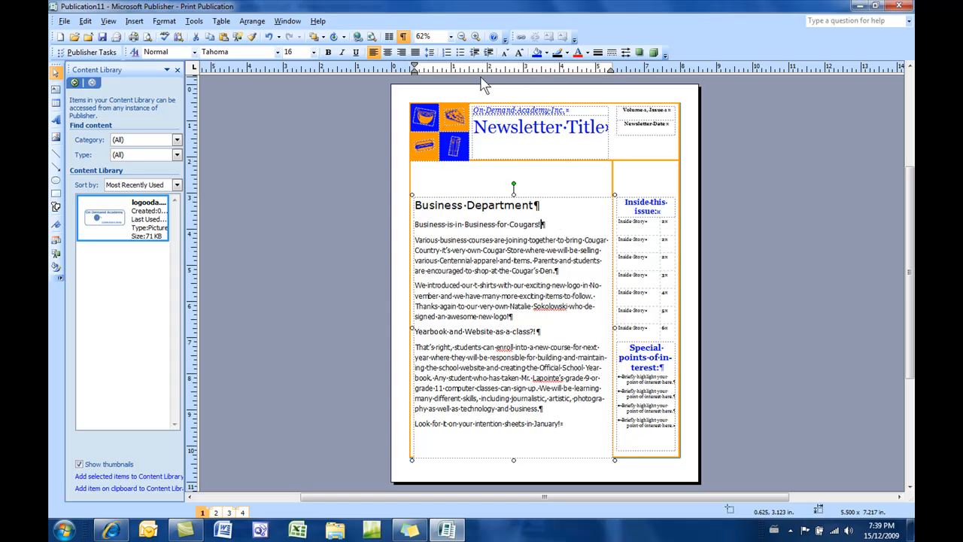
mouse_move(249, 89)
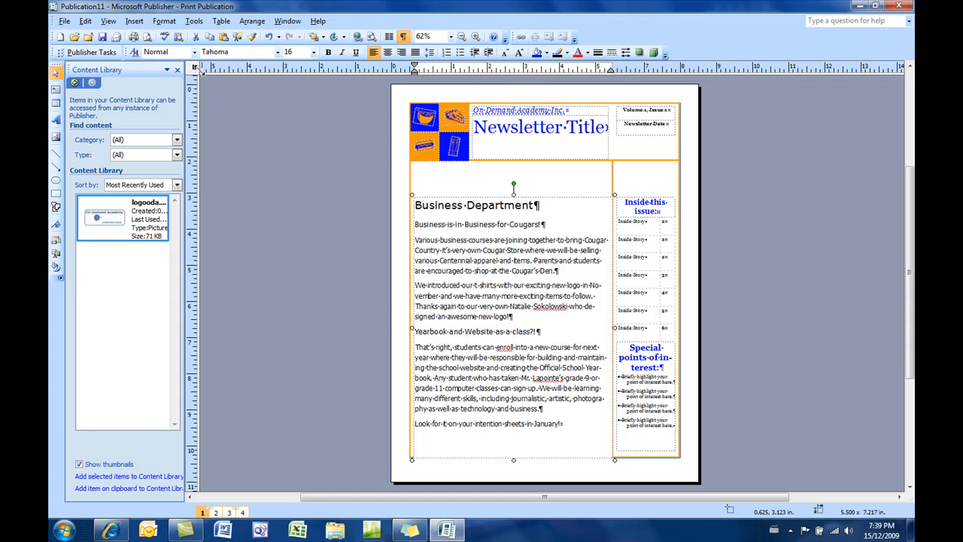
mouse_move(195, 67)
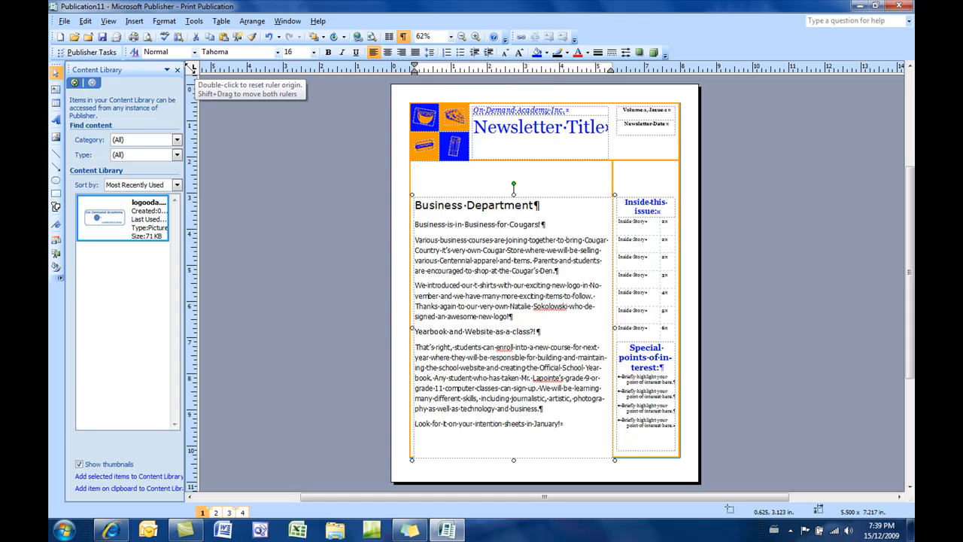
mouse_move(514, 248)
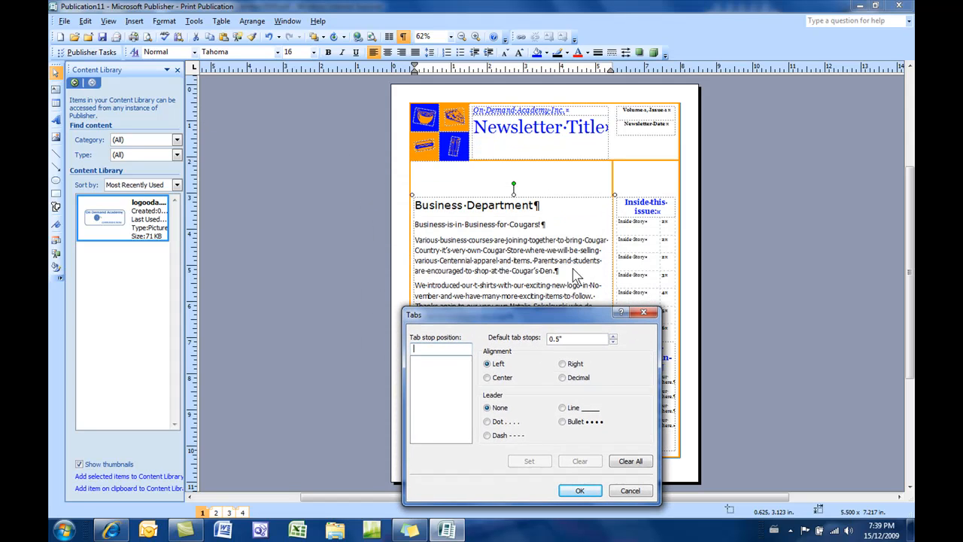
mouse_move(605, 82)
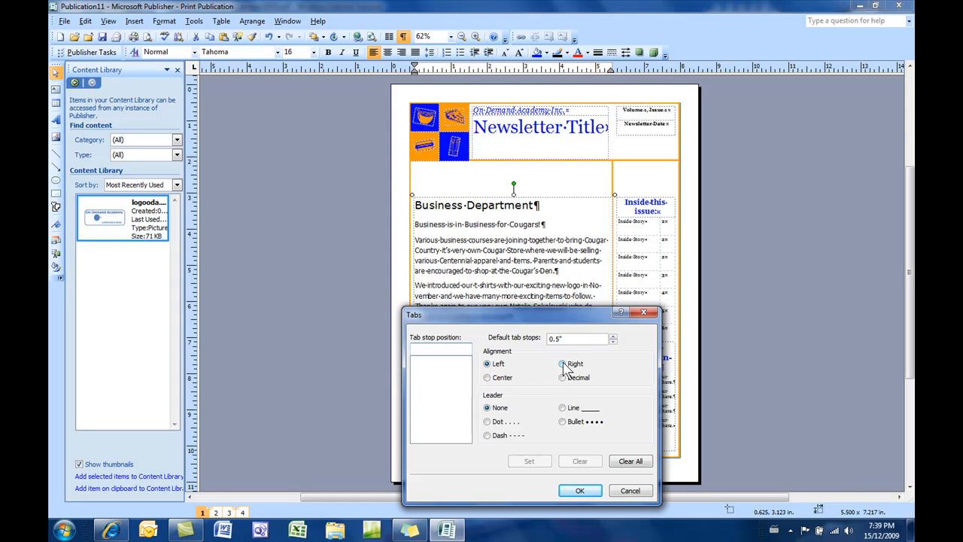
Add a right-aligned tab stop at 5.25 inches with a dot leader.
click(562, 364)
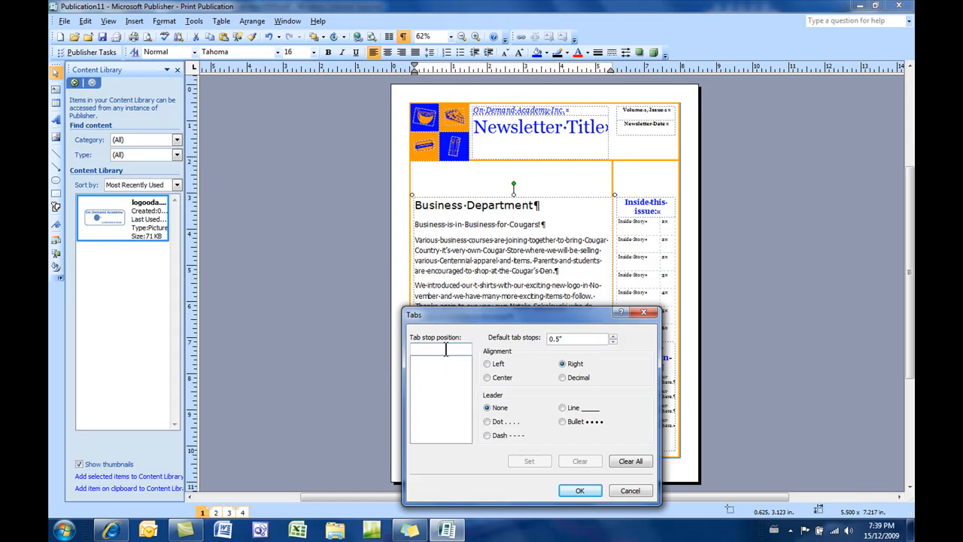
text(5)
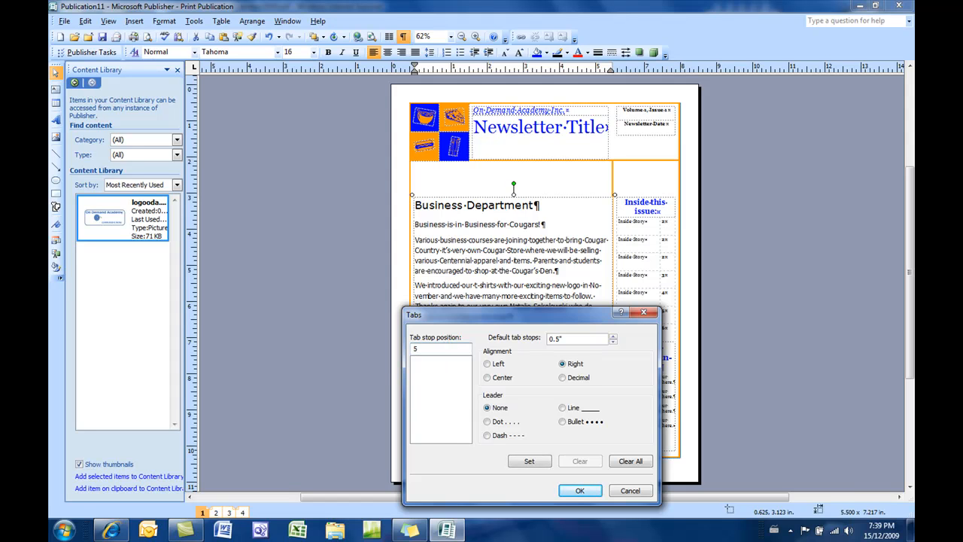
text(.2)
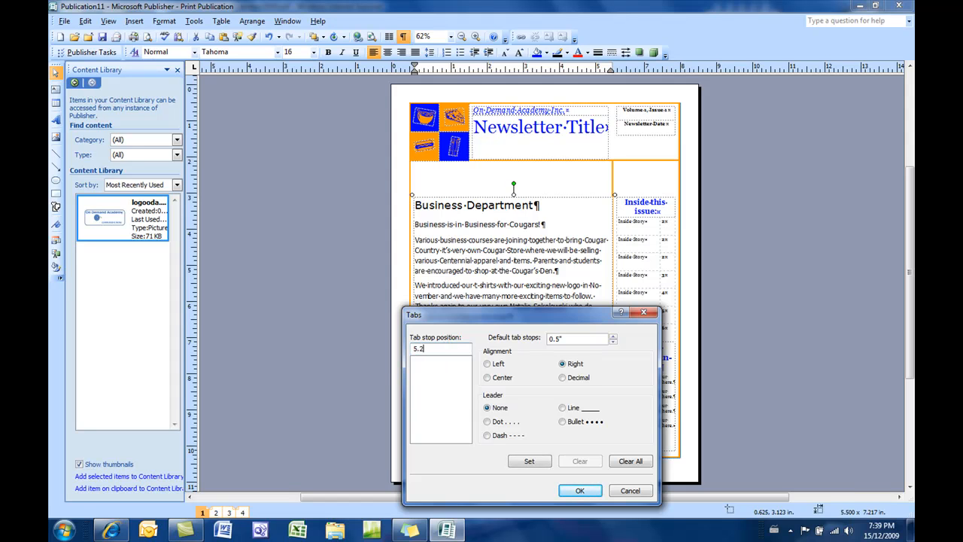
text(5)
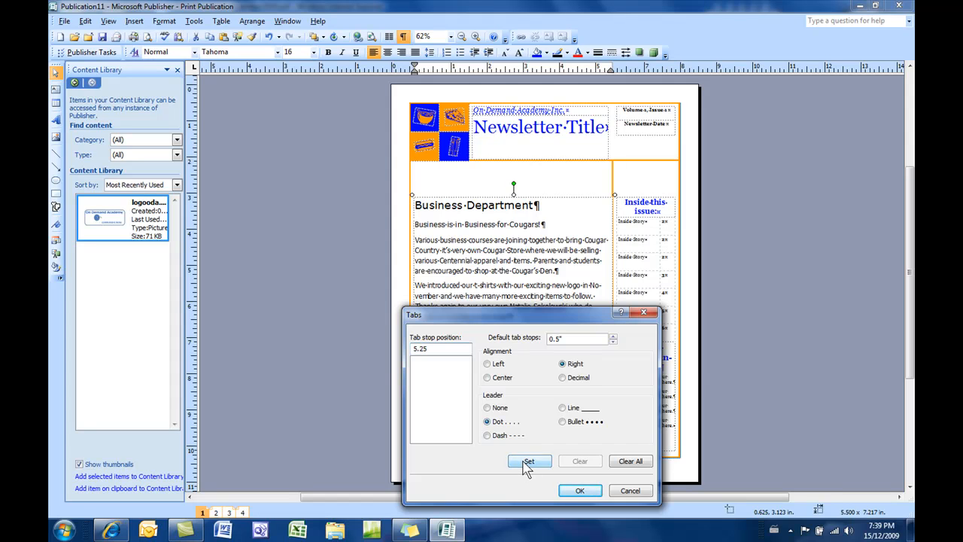
click(580, 490)
text(5.)
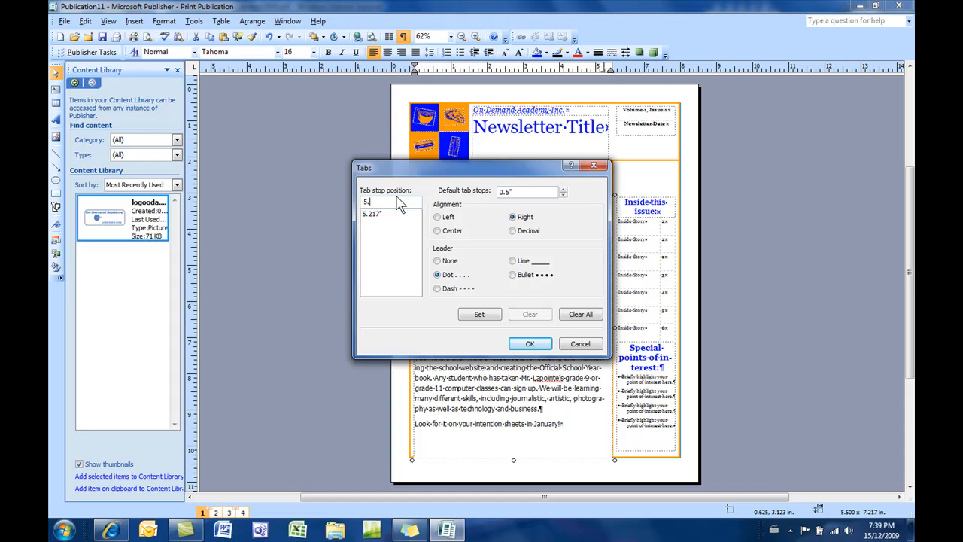
Set a 5.3-inch dotted right tab stop and apply the Tabs settings.
text(3)
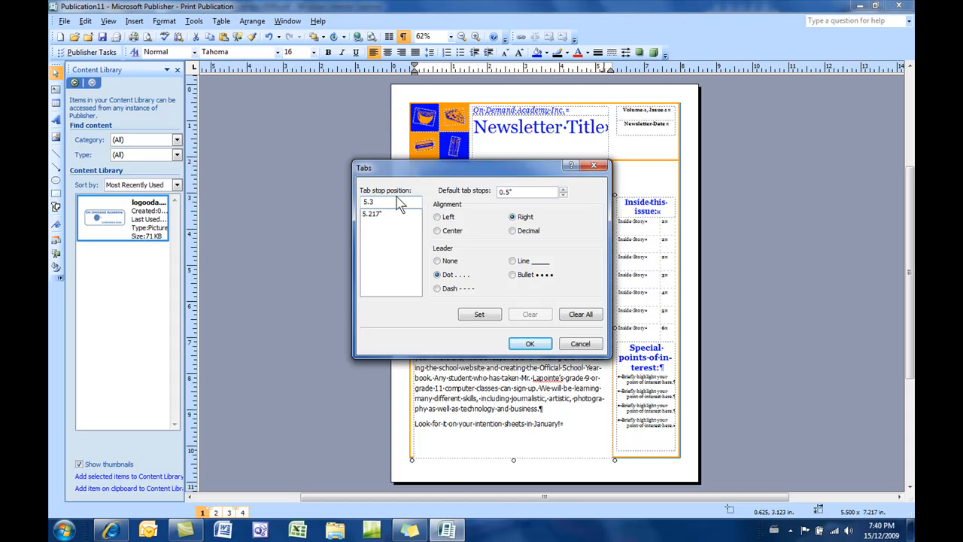
click(372, 221)
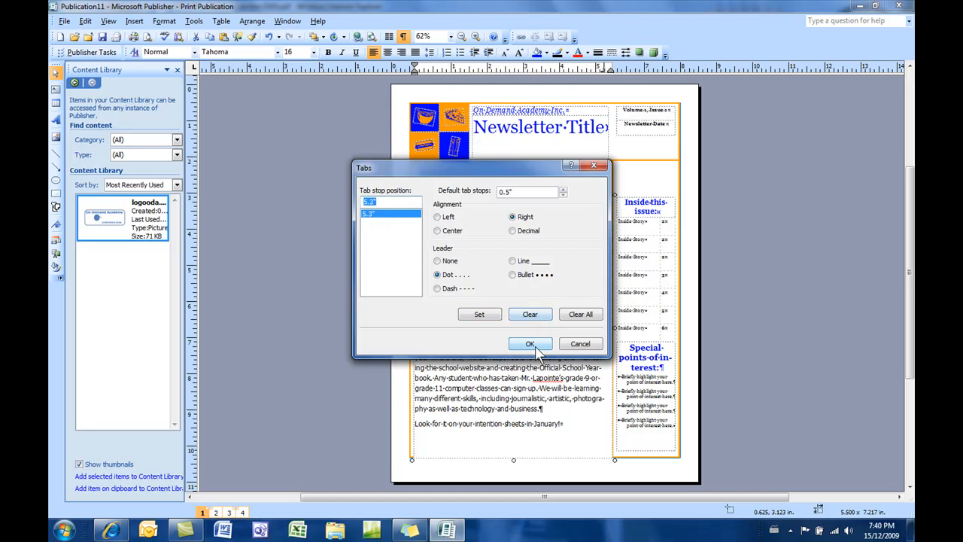
click(530, 344)
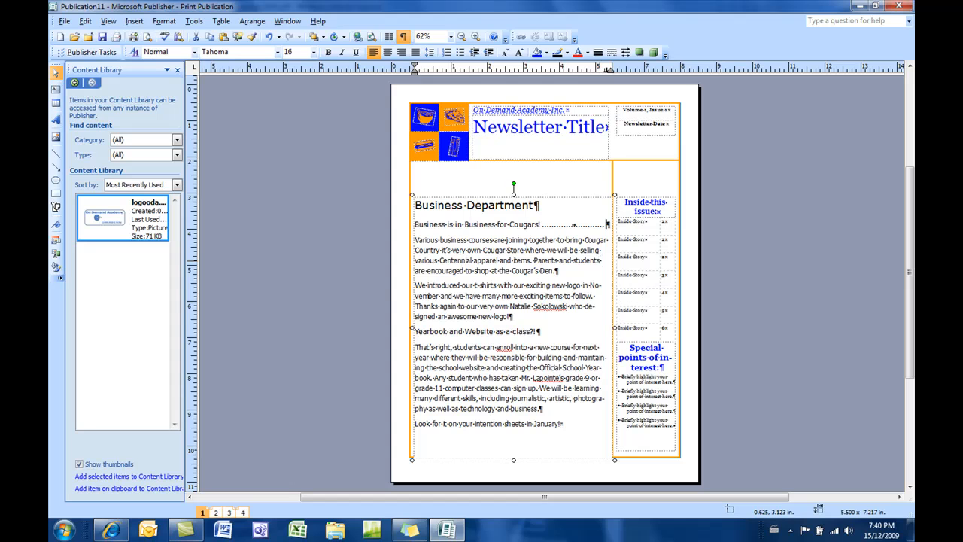
Type 'Date' at the right tab stop after the Cougars headline's dotted leader.
text(Date)
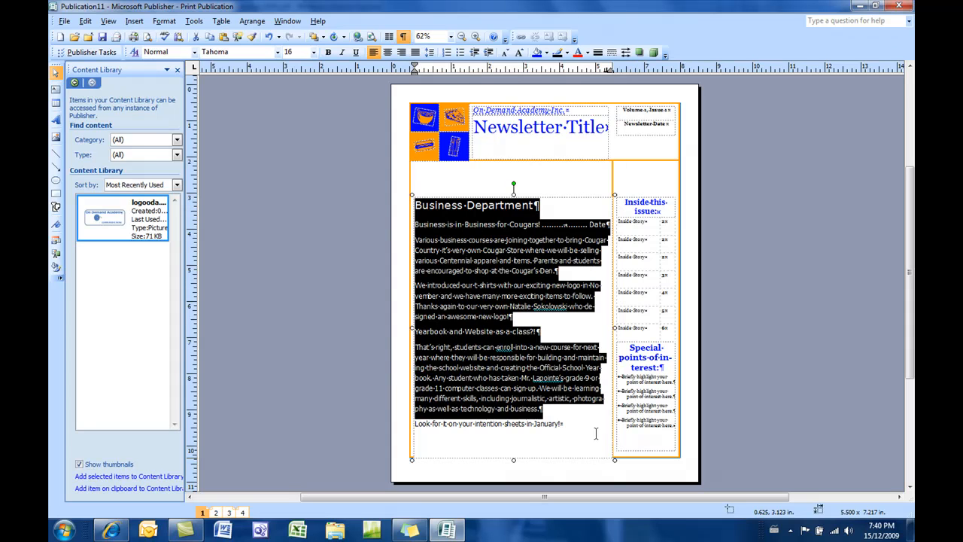
Clear all the story text and zoom the page to full size.
key(delete)
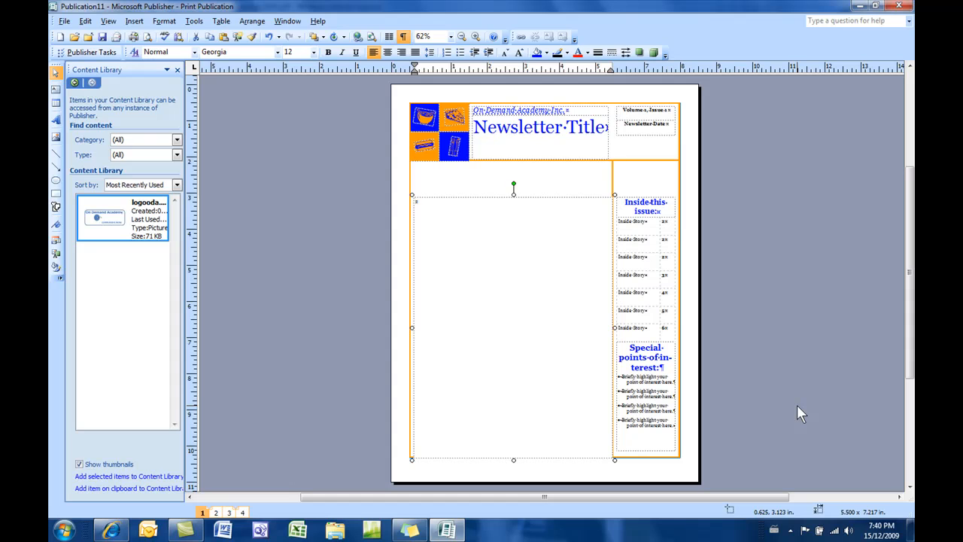
mouse_move(728, 376)
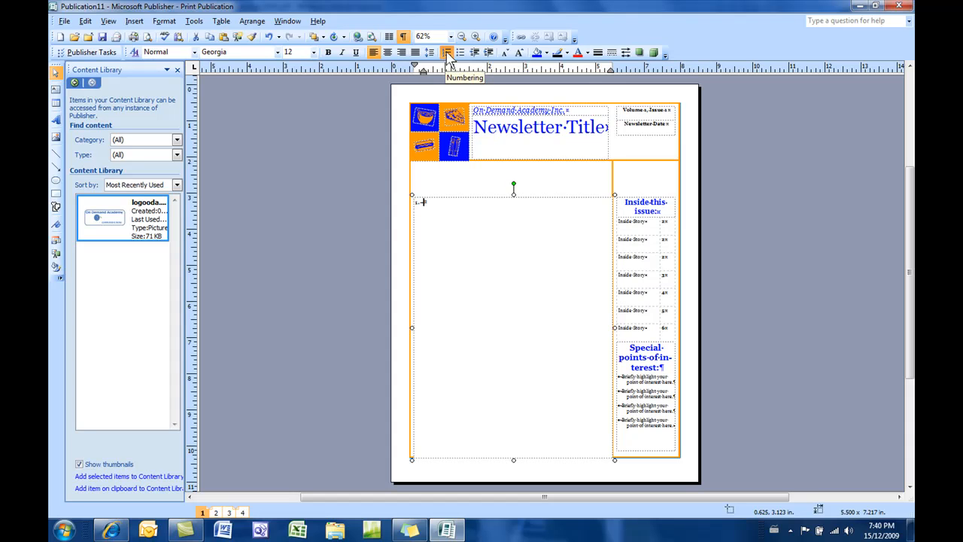
click(476, 36)
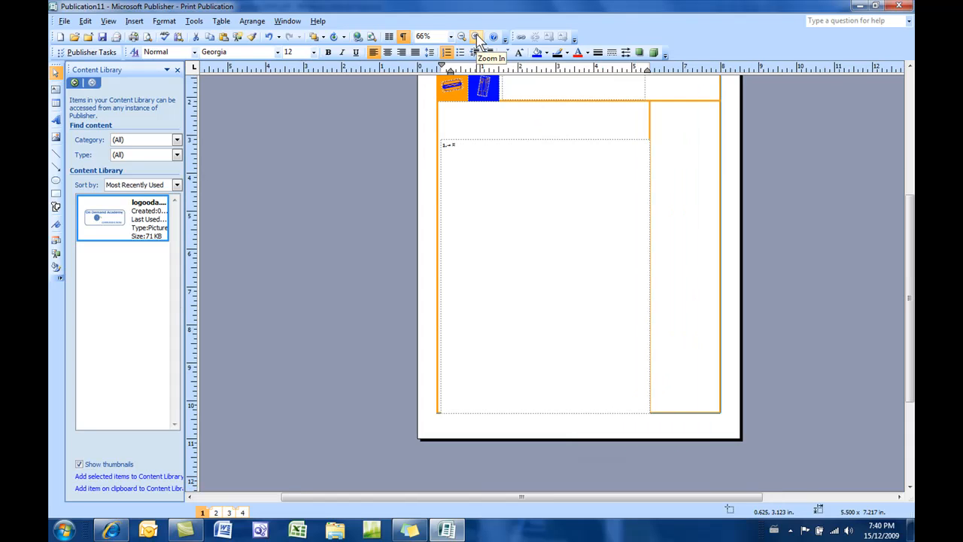
click(474, 36)
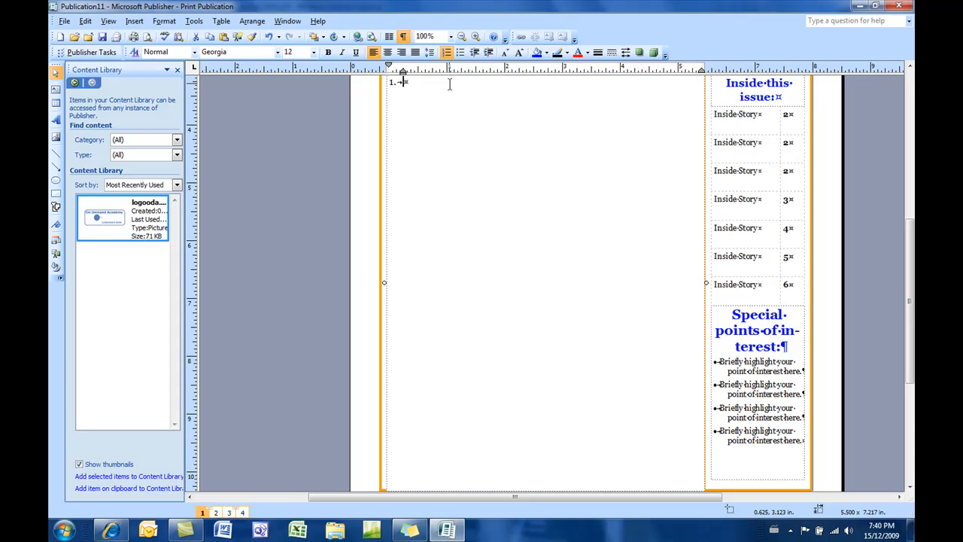
mouse_move(426, 112)
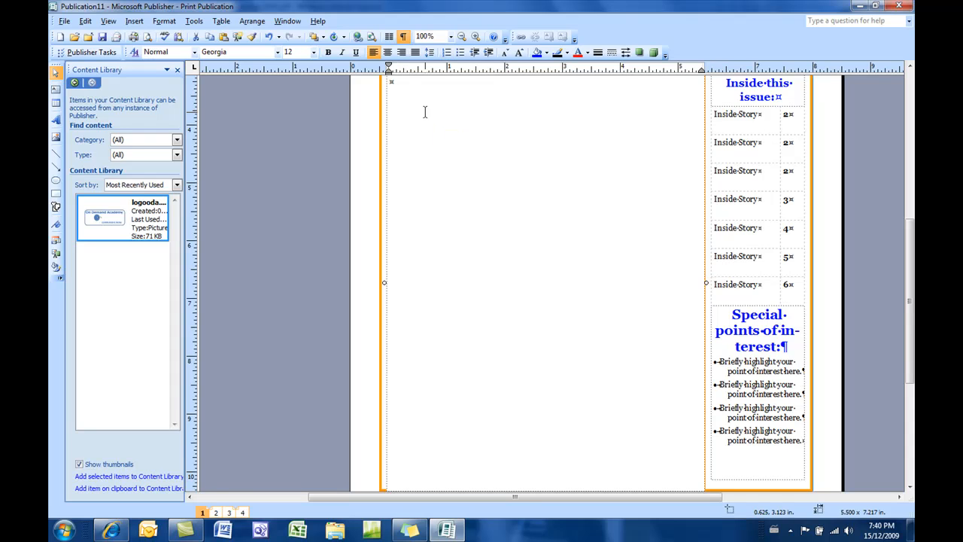
Type the heading 'Things I like about summer:' and start a new line.
text(Things)
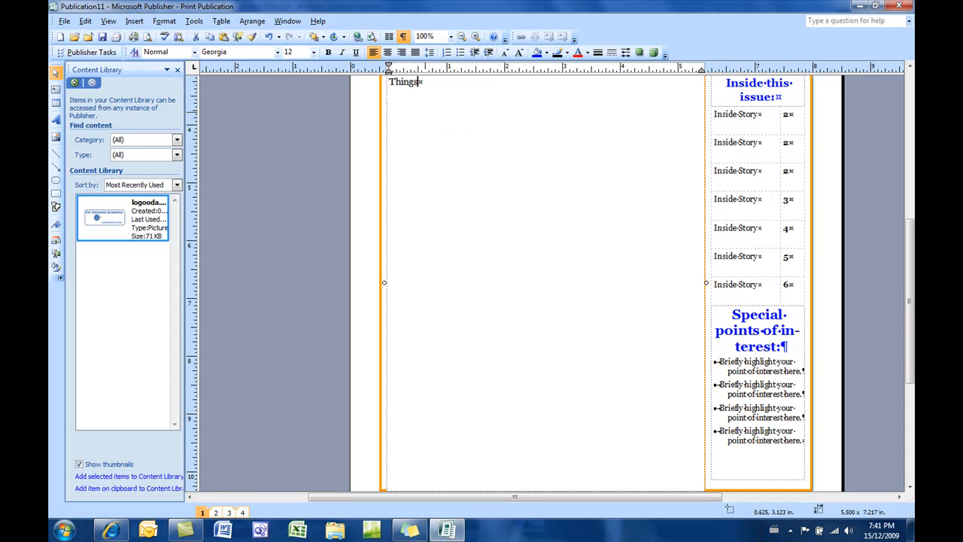
text(I like about summer)
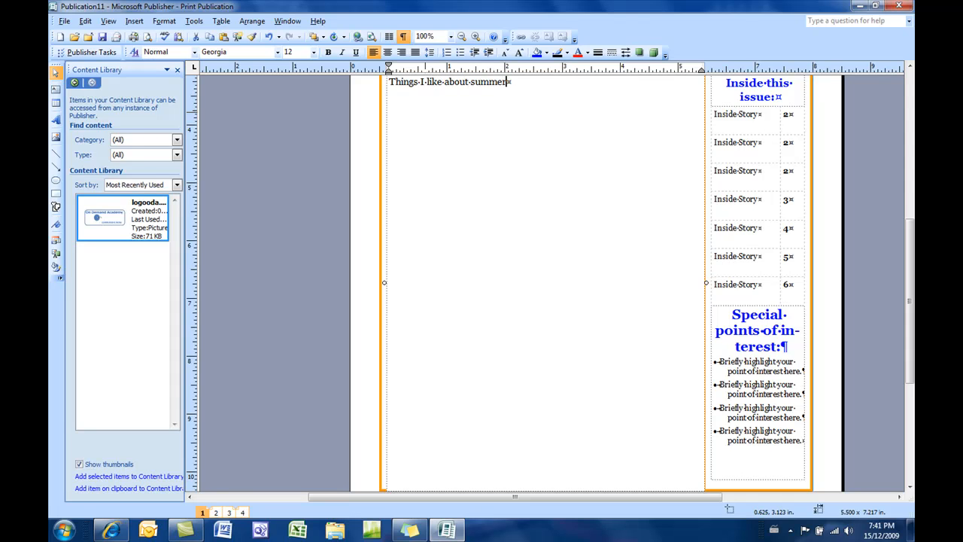
key(Return)
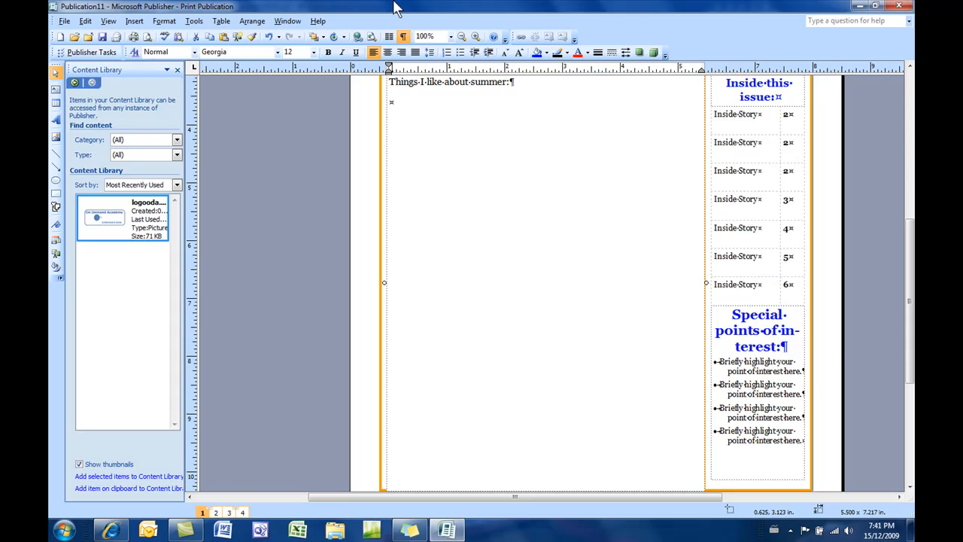
Number 'Warm weather' and 'Water sports', leaving the third line unnumbered at the margin.
click(447, 52)
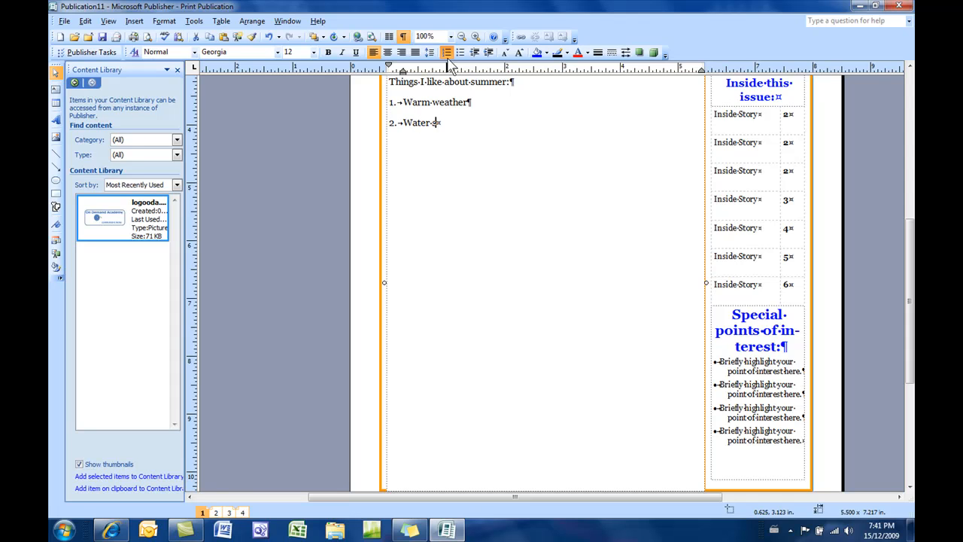
text(ports)
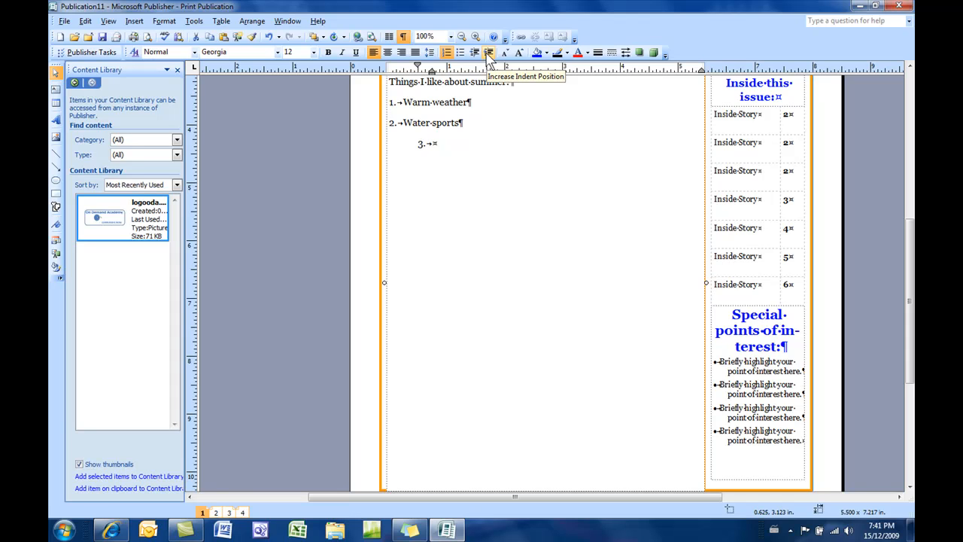
click(473, 52)
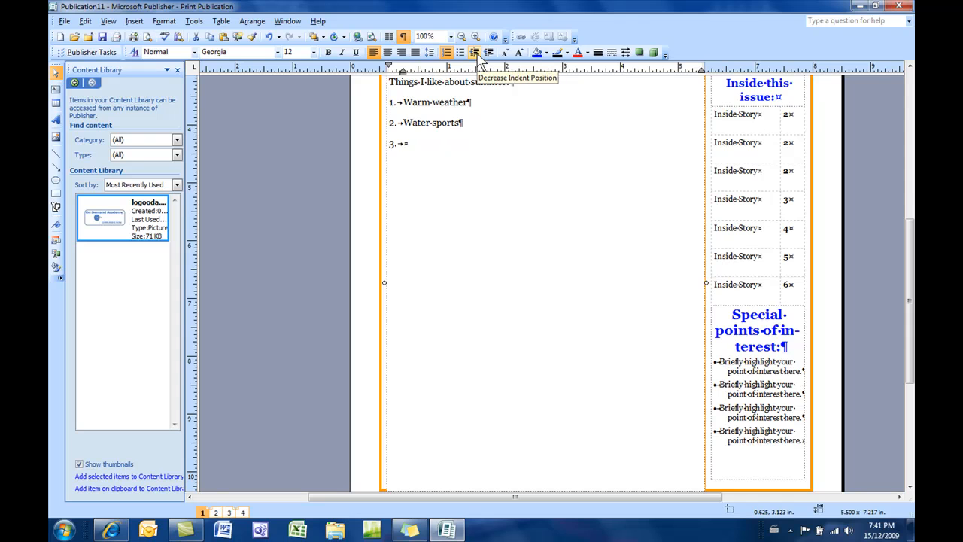
click(446, 52)
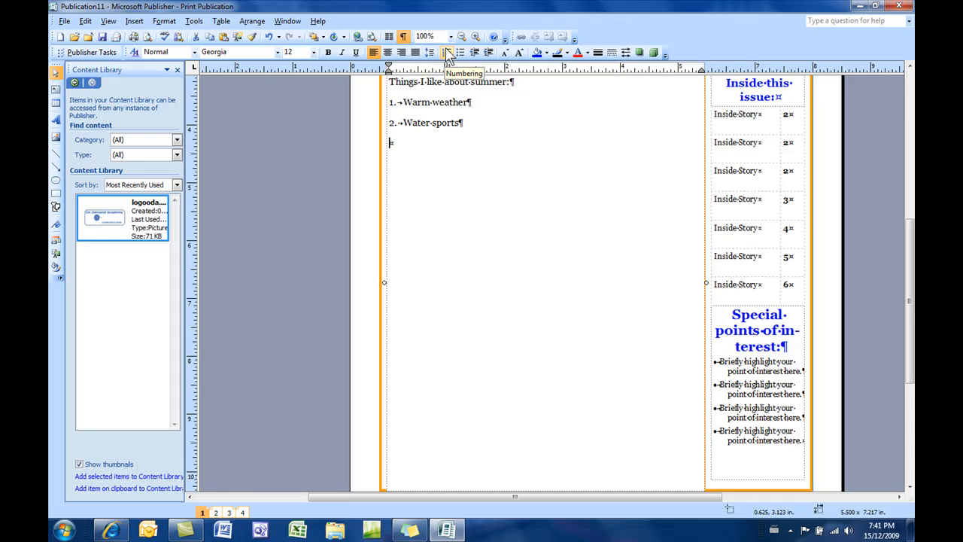
mouse_move(462, 37)
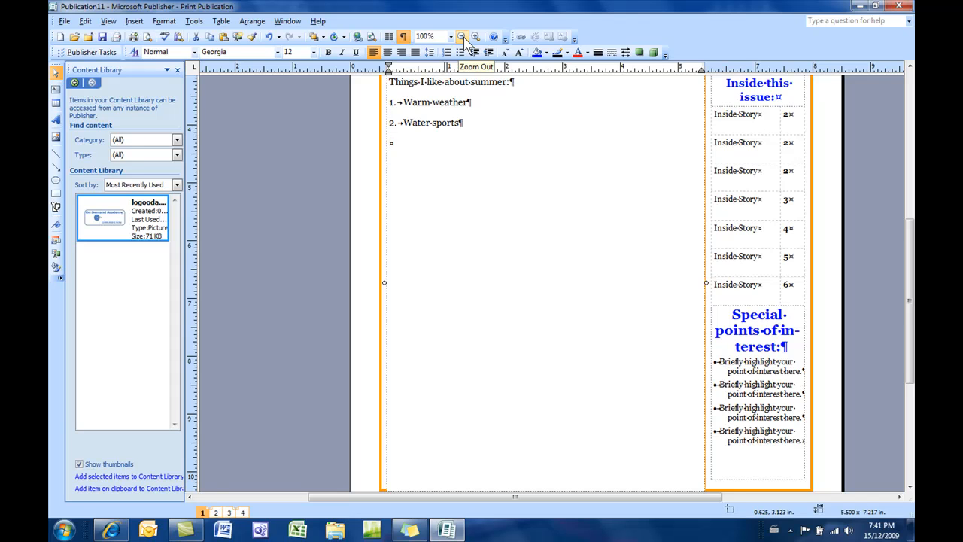
mouse_move(871, 98)
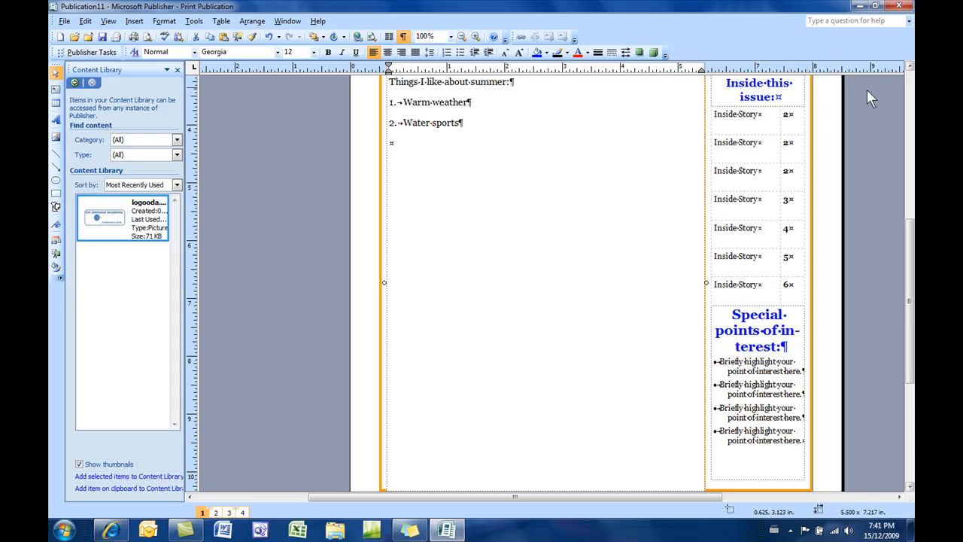
mouse_move(447, 52)
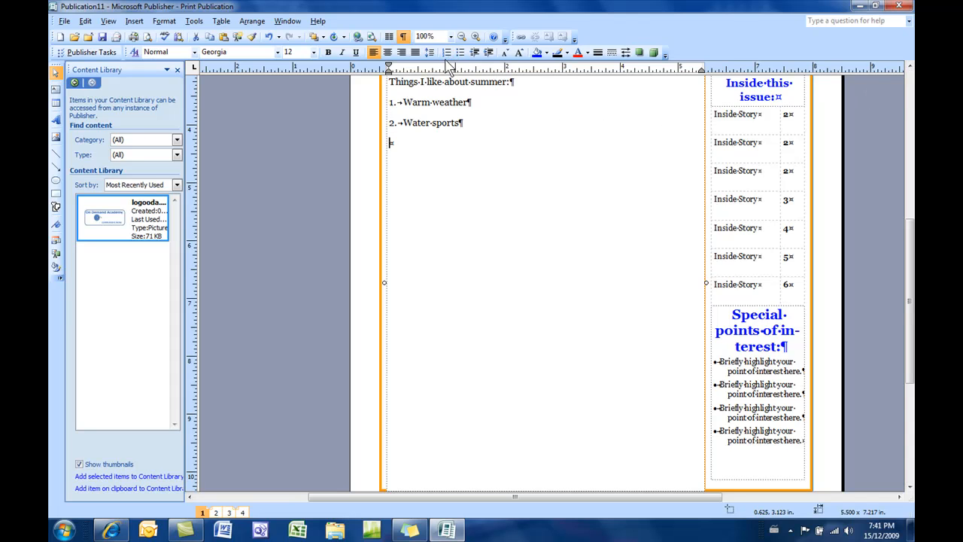
Add indented bullet sub-items 'Swimming' and 'Surfing' under Water sports.
click(460, 52)
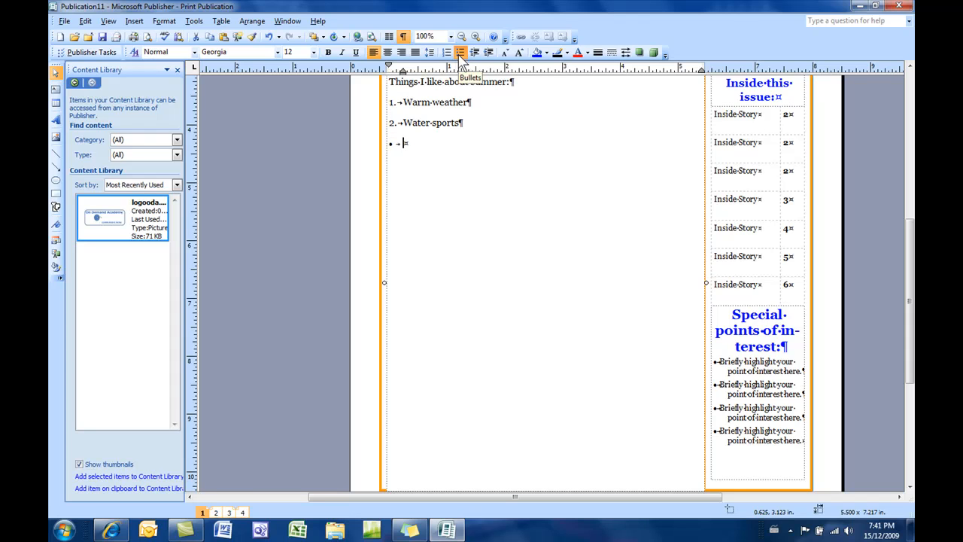
click(488, 53)
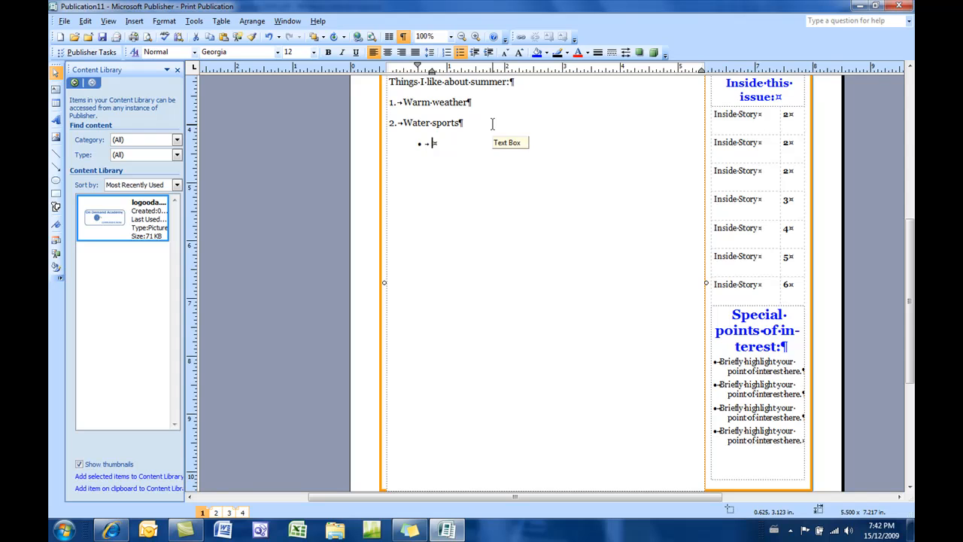
text(swimming)
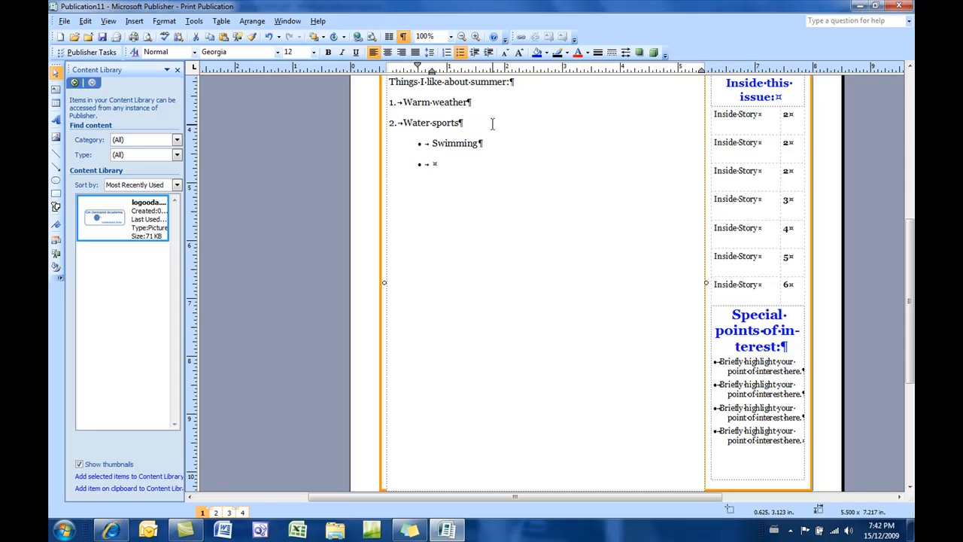
text(surfing)
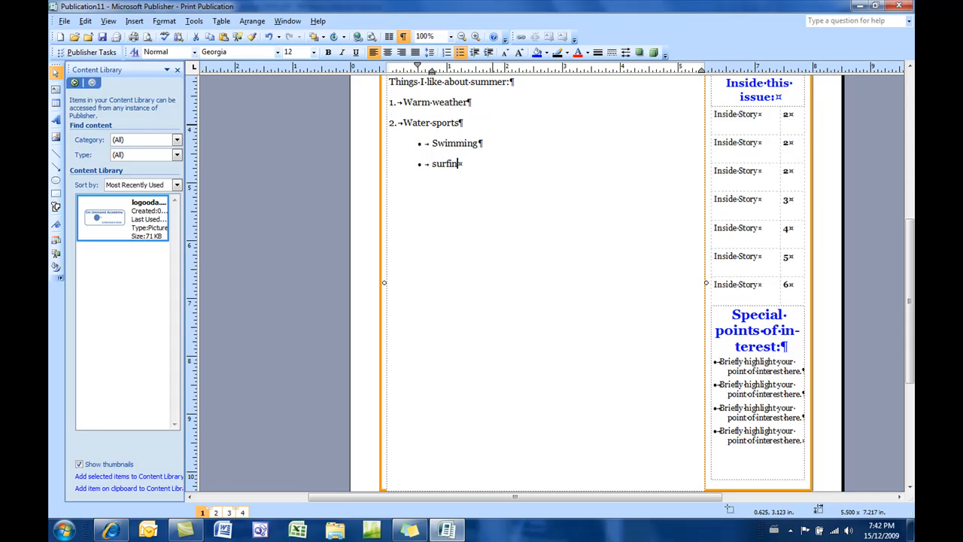
Start a new numbered line back at the left margin.
key(enter)
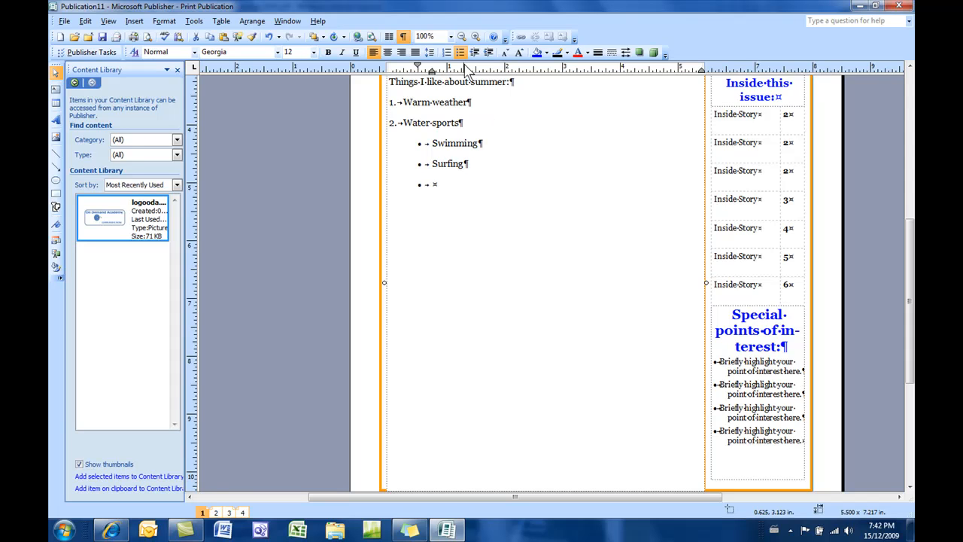
click(446, 52)
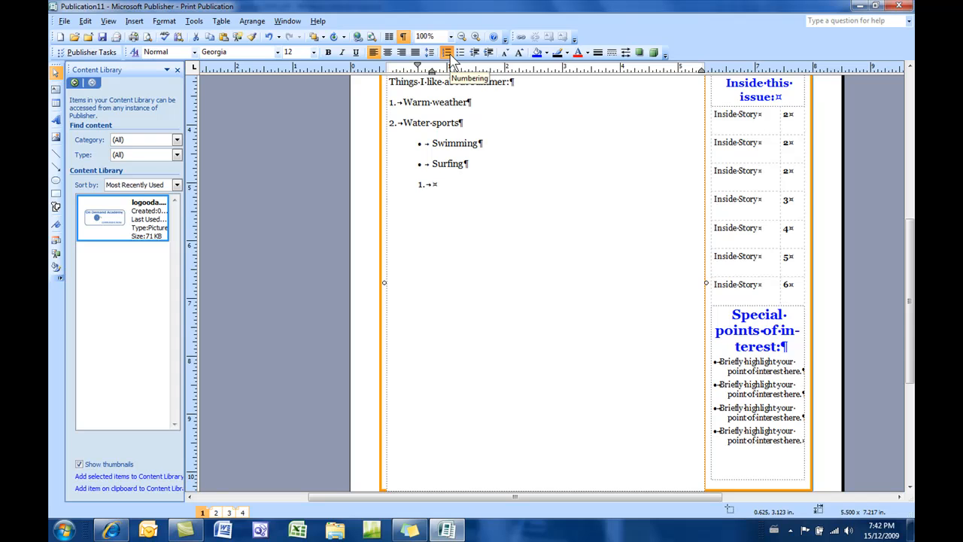
click(474, 52)
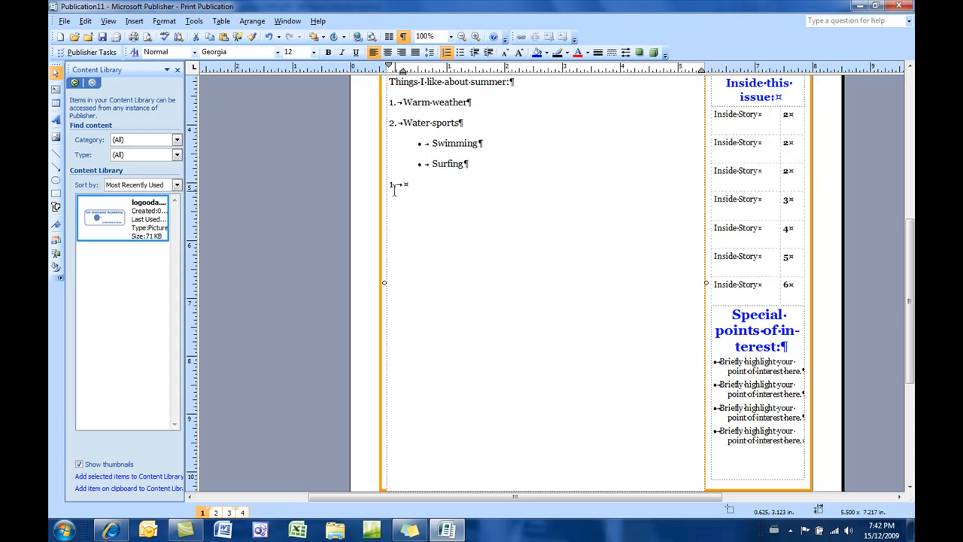
mouse_move(395, 188)
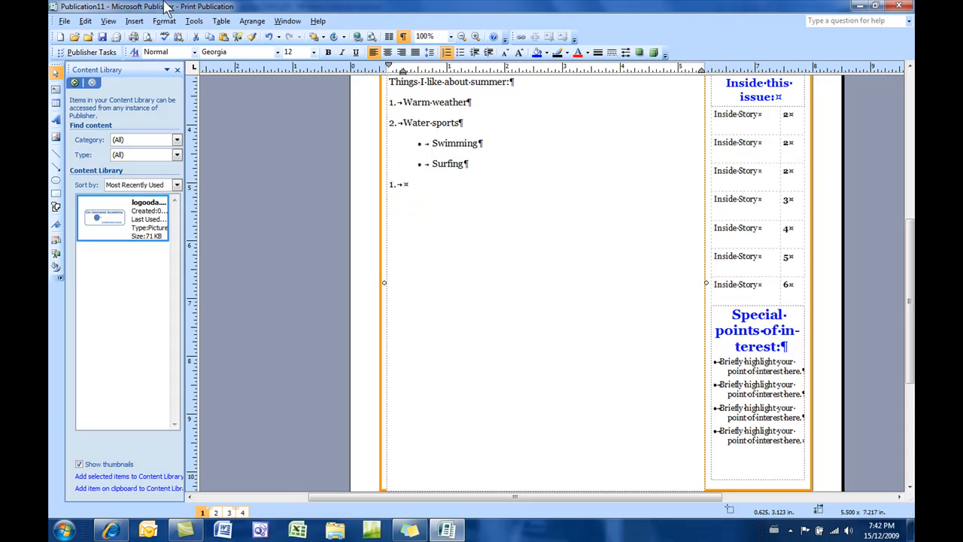
Set the numbering Start at value to 3 in Bullets and Numbering.
click(164, 20)
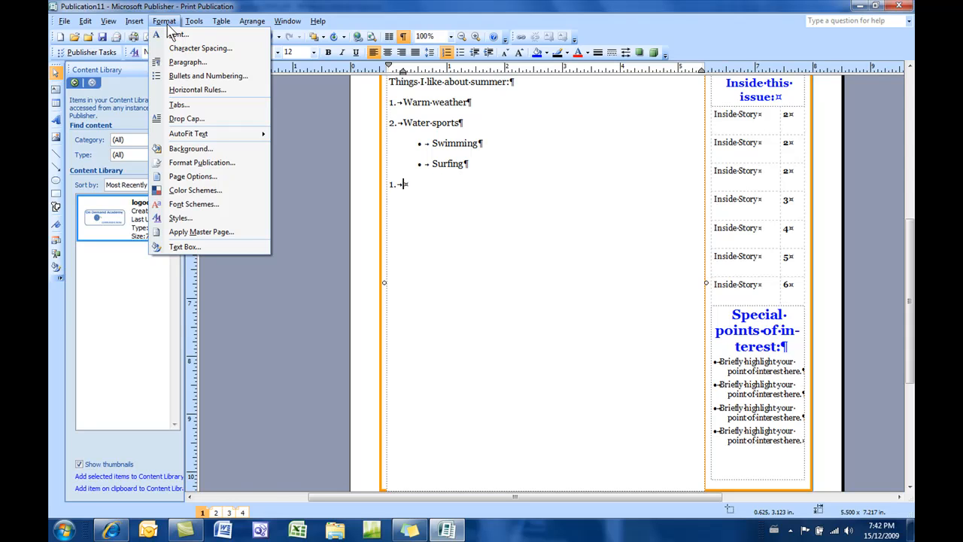
click(208, 76)
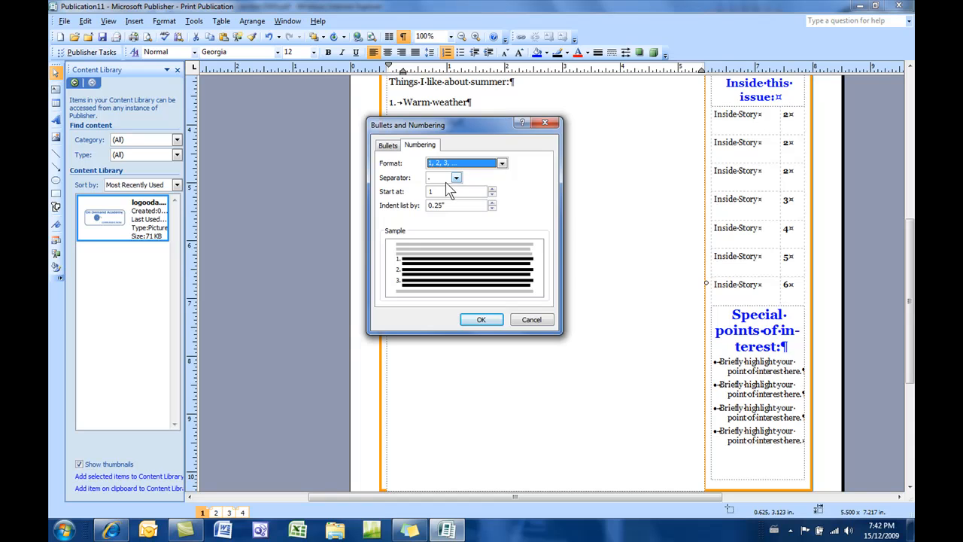
click(492, 188)
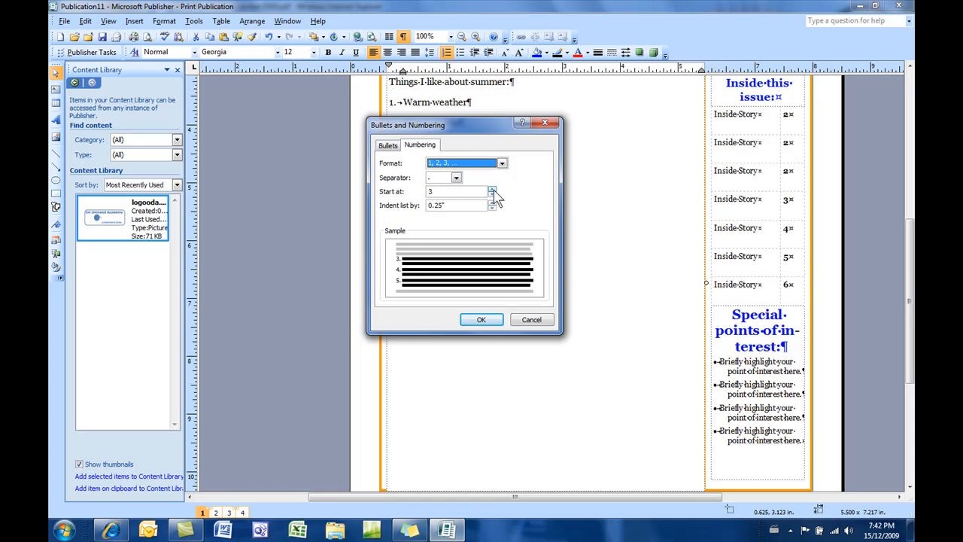
click(481, 319)
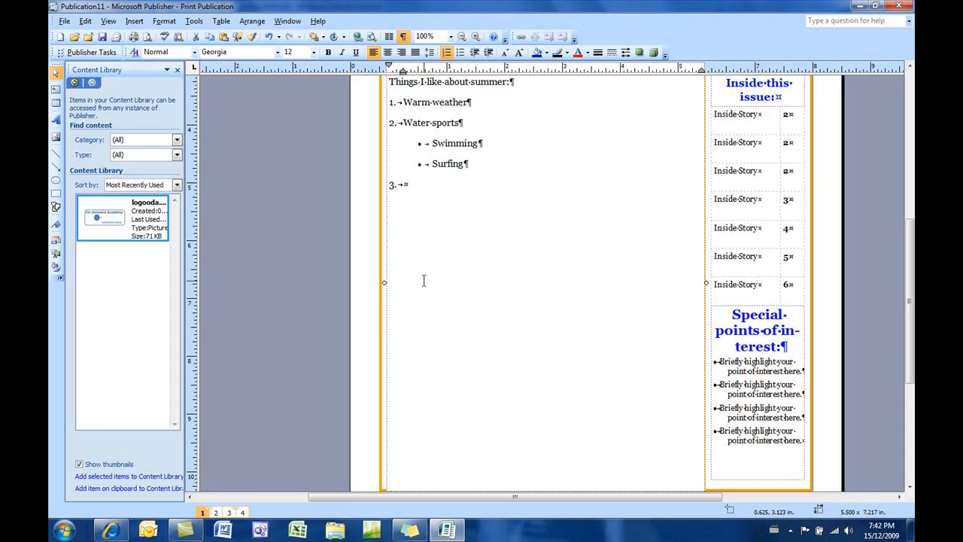
mouse_move(529, 202)
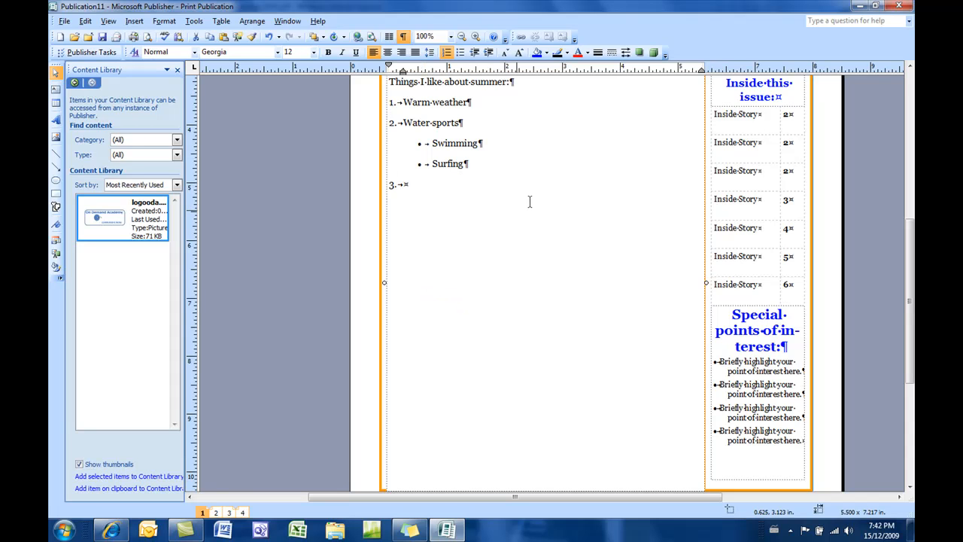
mouse_move(405, 185)
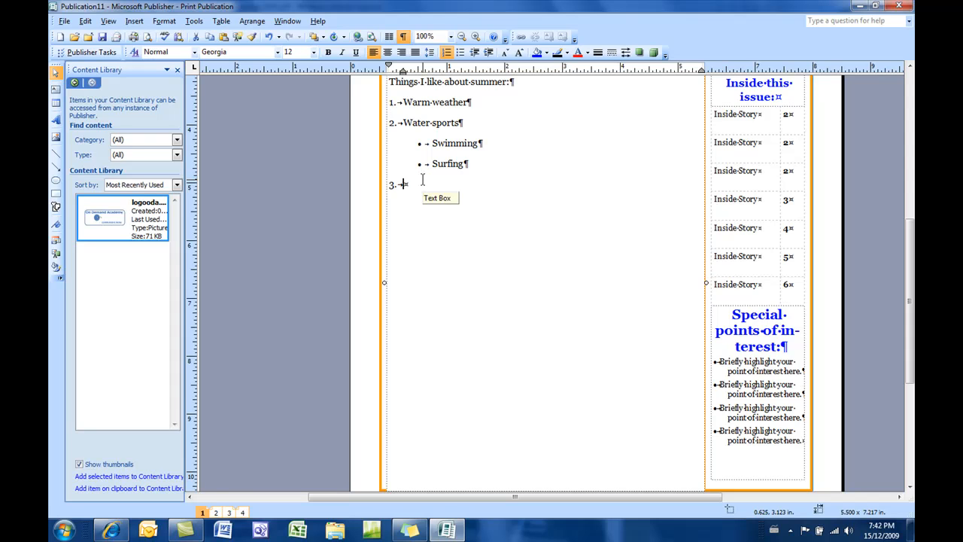